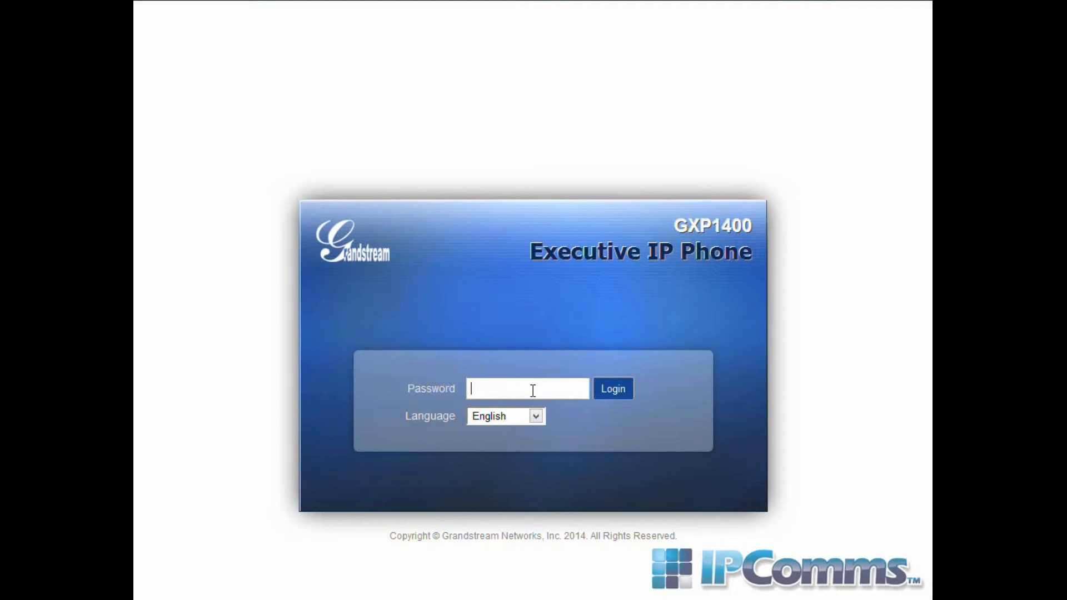
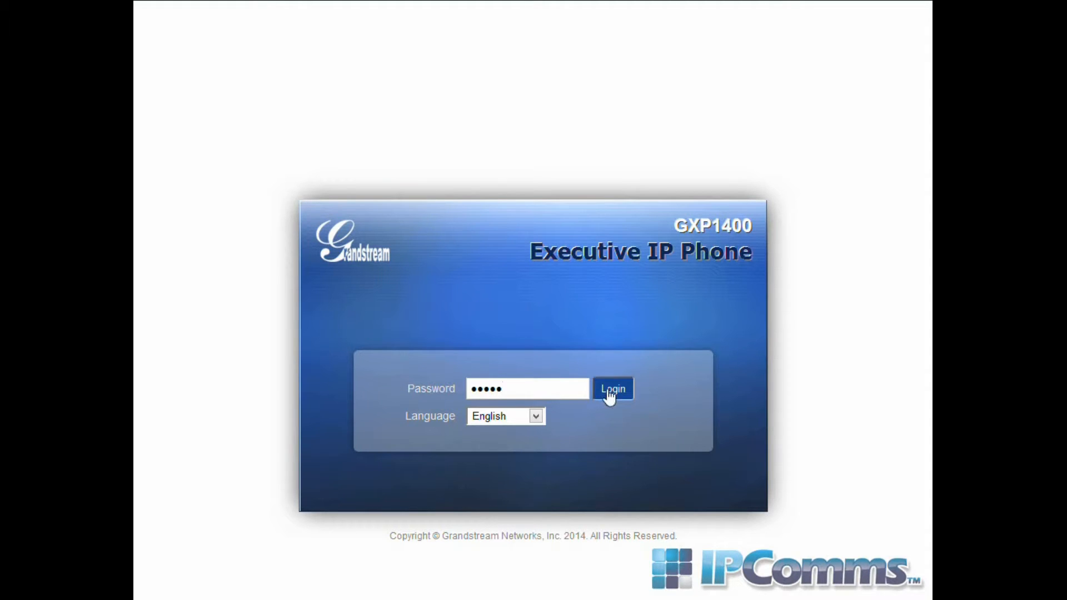
# - Sign in to the phone's admin pages with the admin password
pyautogui.click(611, 389)
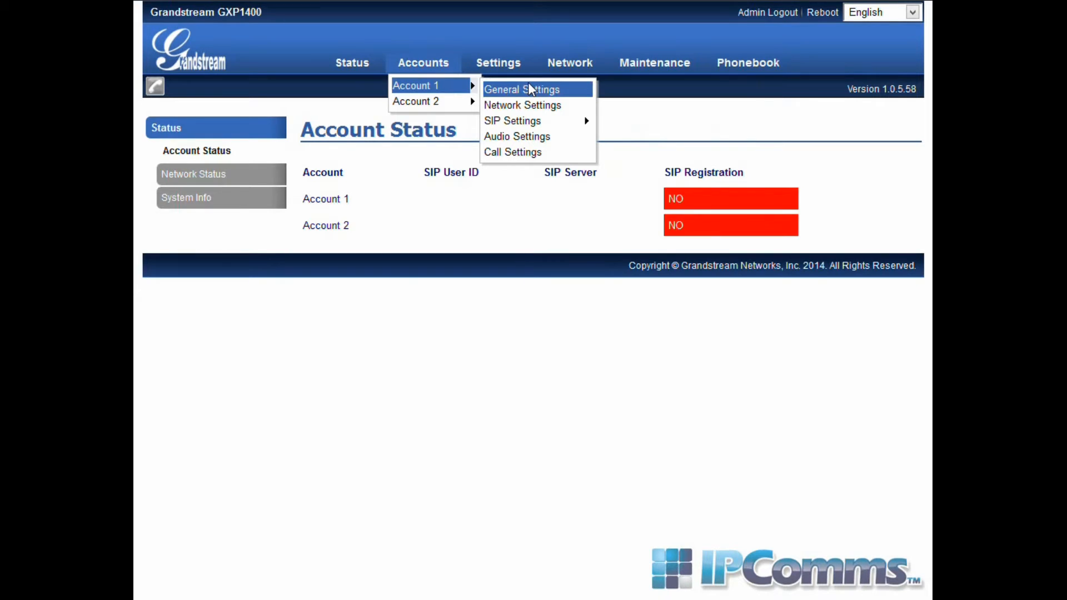
pyautogui.click(521, 89)
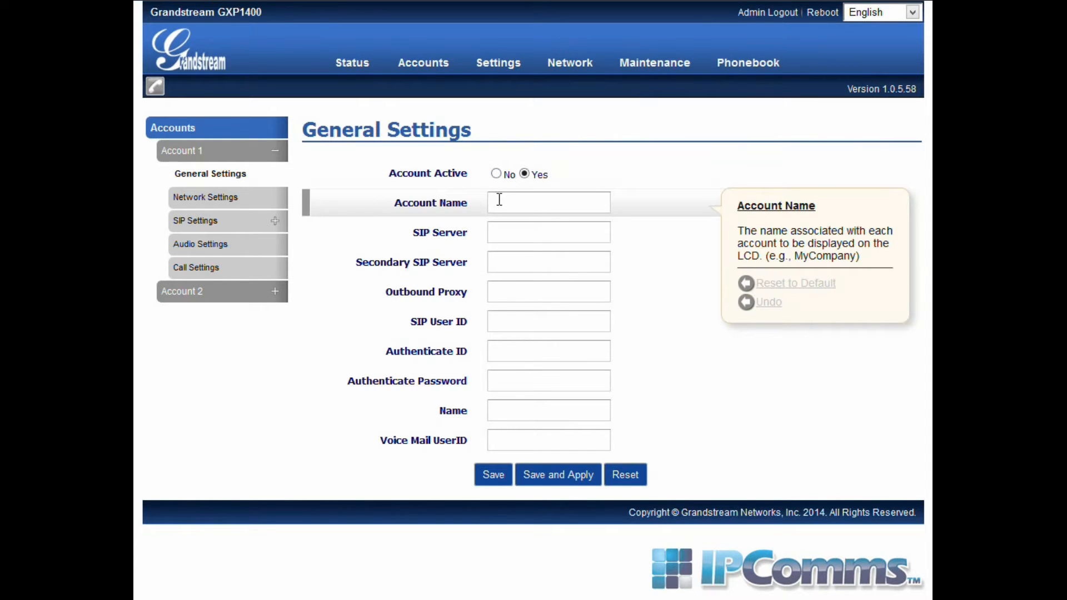
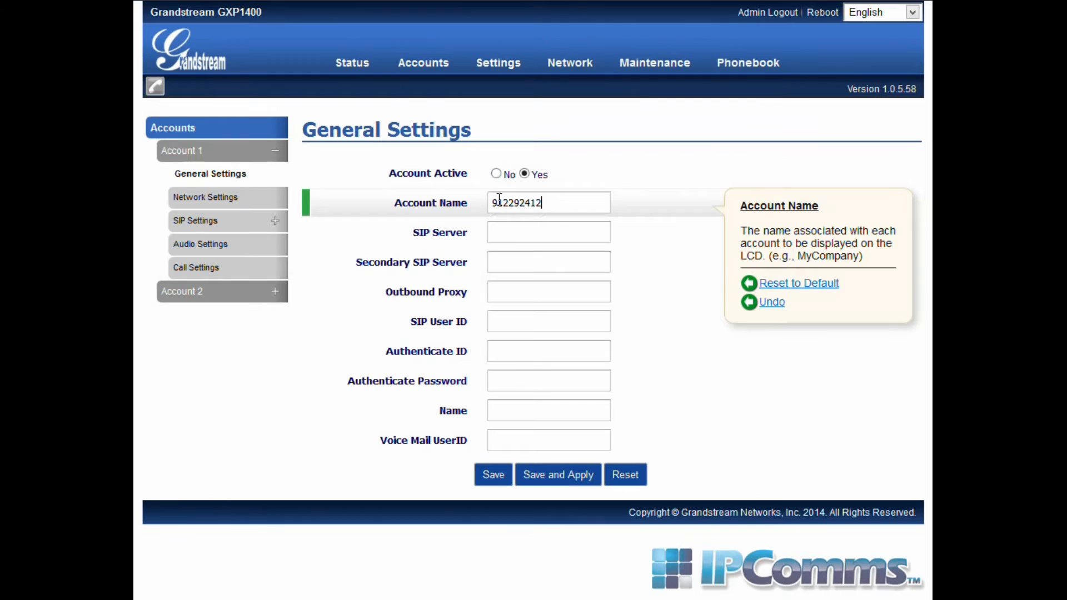
# - Set Account 1's SIP Server to 2way.ipcomms.net
pyautogui.click(548, 233)
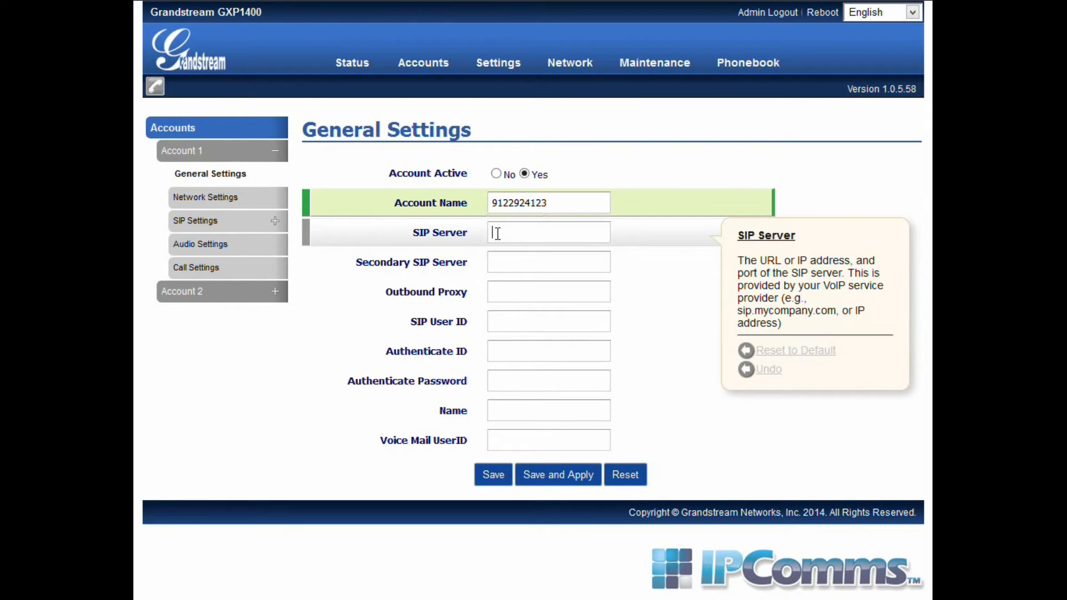
pyautogui.write('2way.ip')
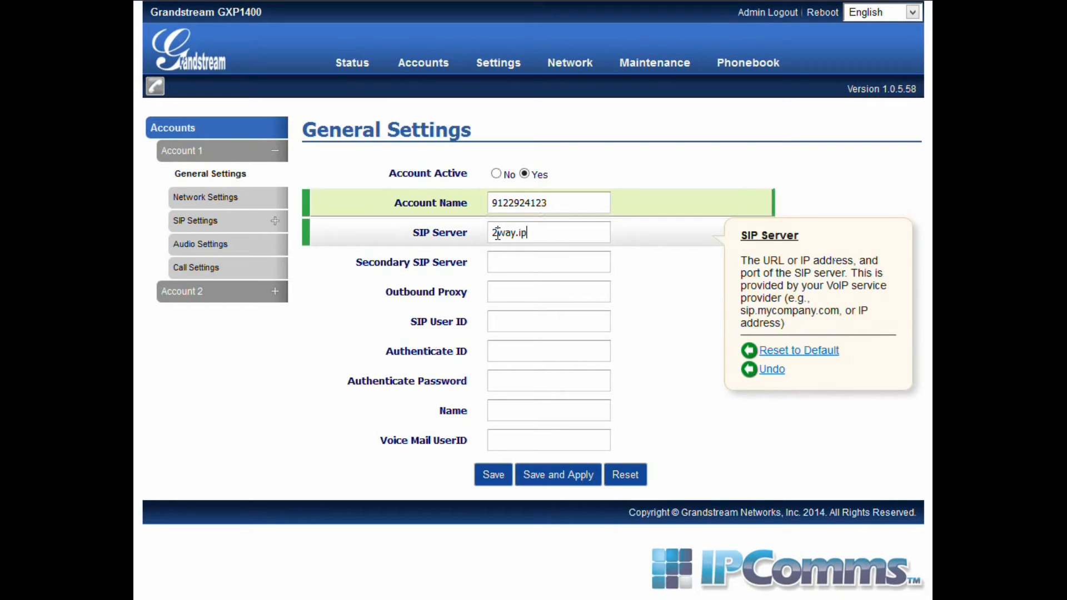
pyautogui.write('comms')
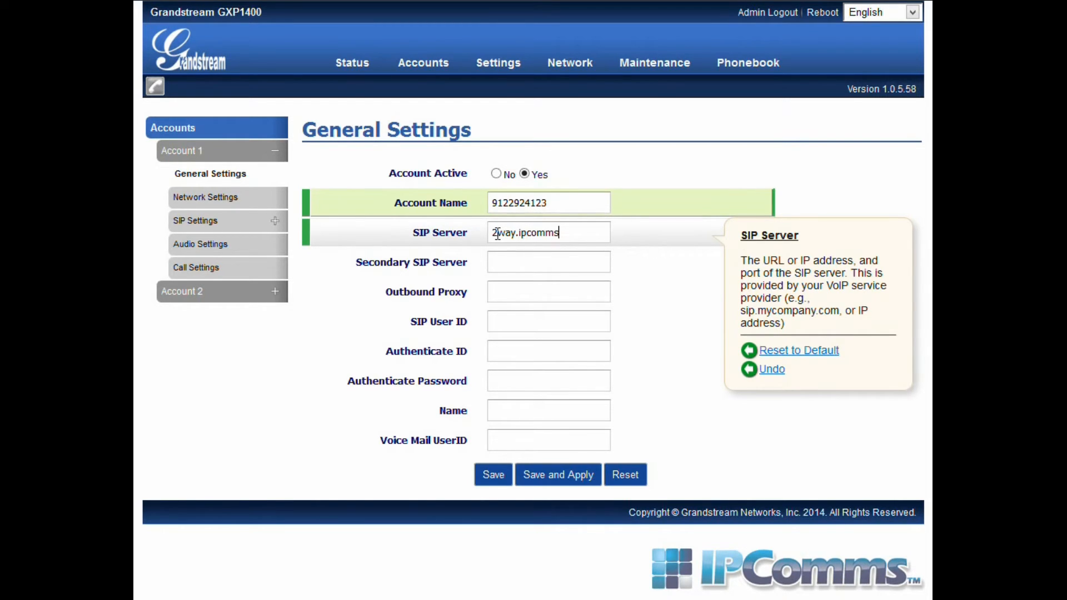
pyautogui.write('.net')
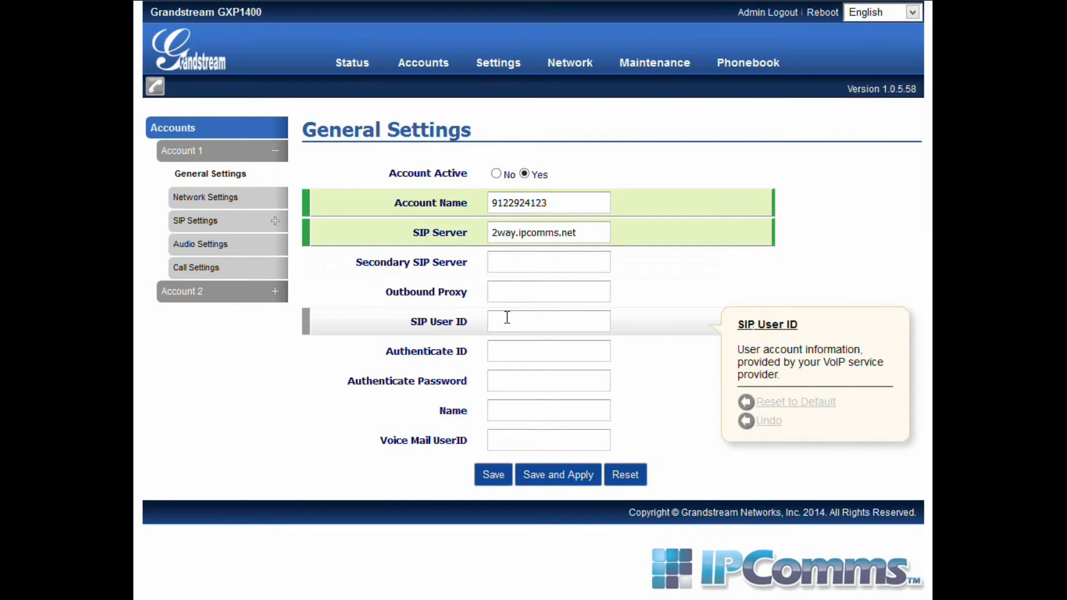
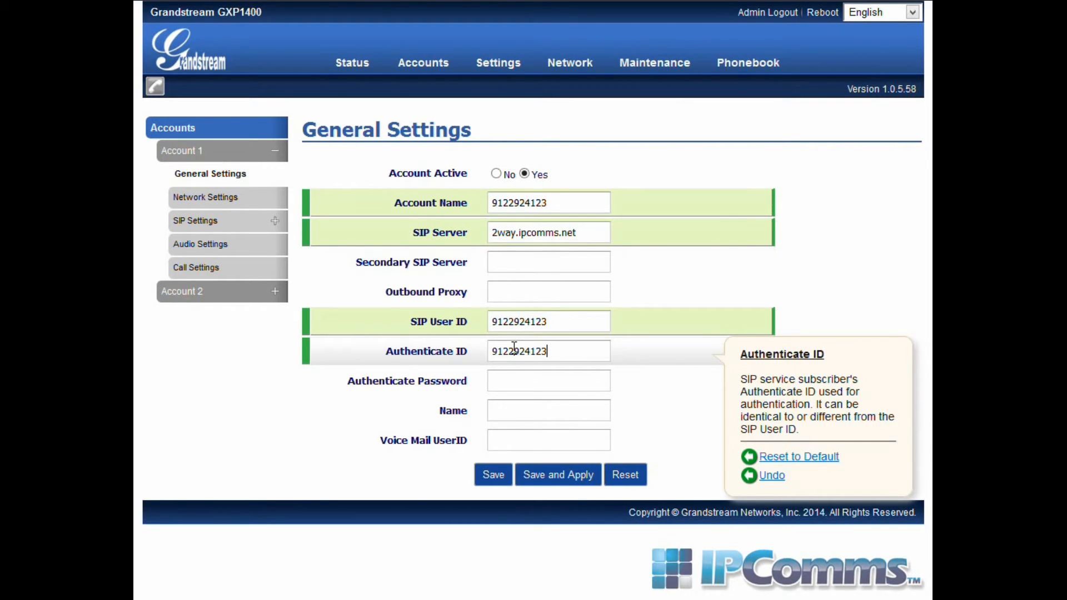
# - Enter the SIP account password in the Authenticate Password field
pyautogui.click(548, 380)
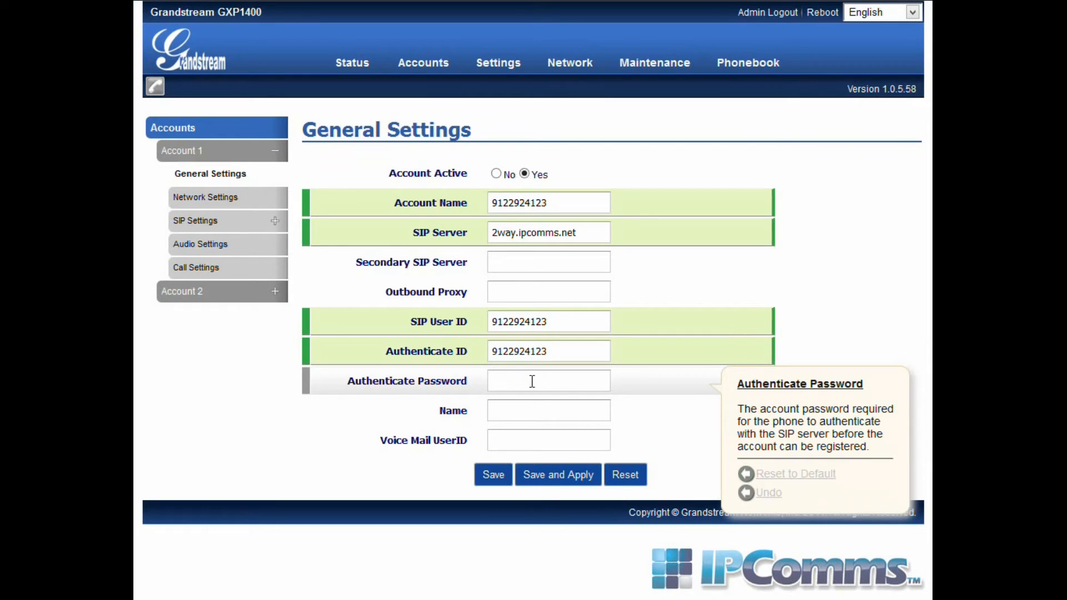
pyautogui.write('•')
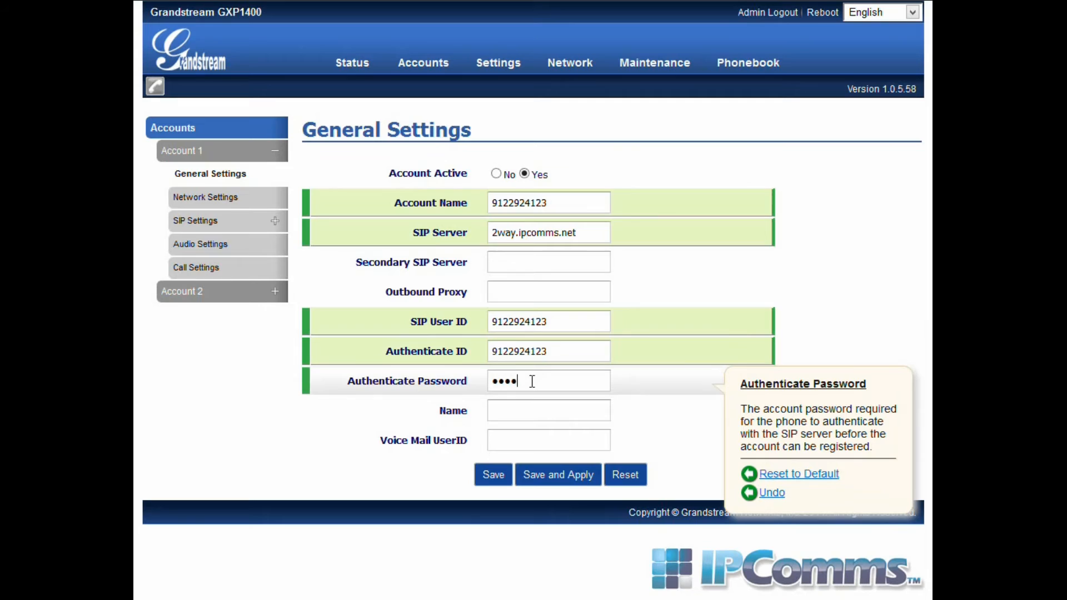
pyautogui.write('••')
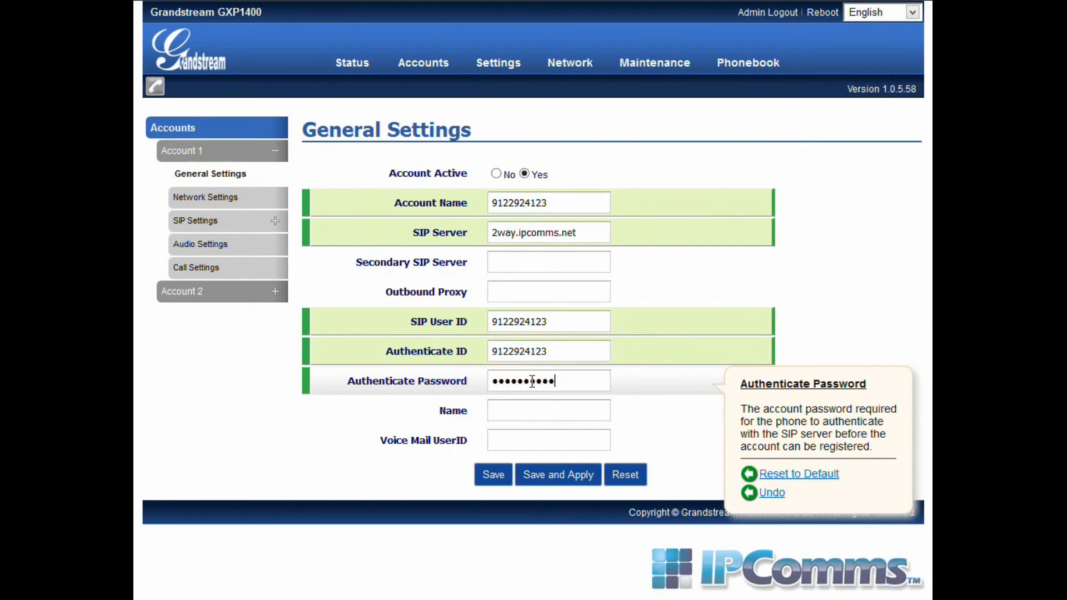
# - Name Account 1 IPComms, then save and apply the settings
pyautogui.click(548, 410)
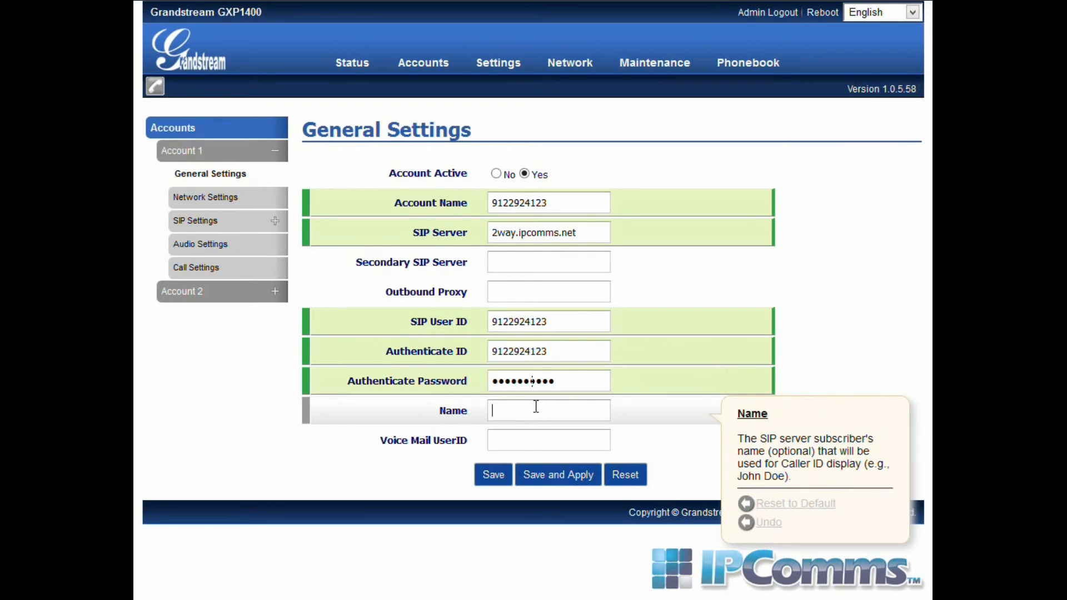
pyautogui.write('IPC')
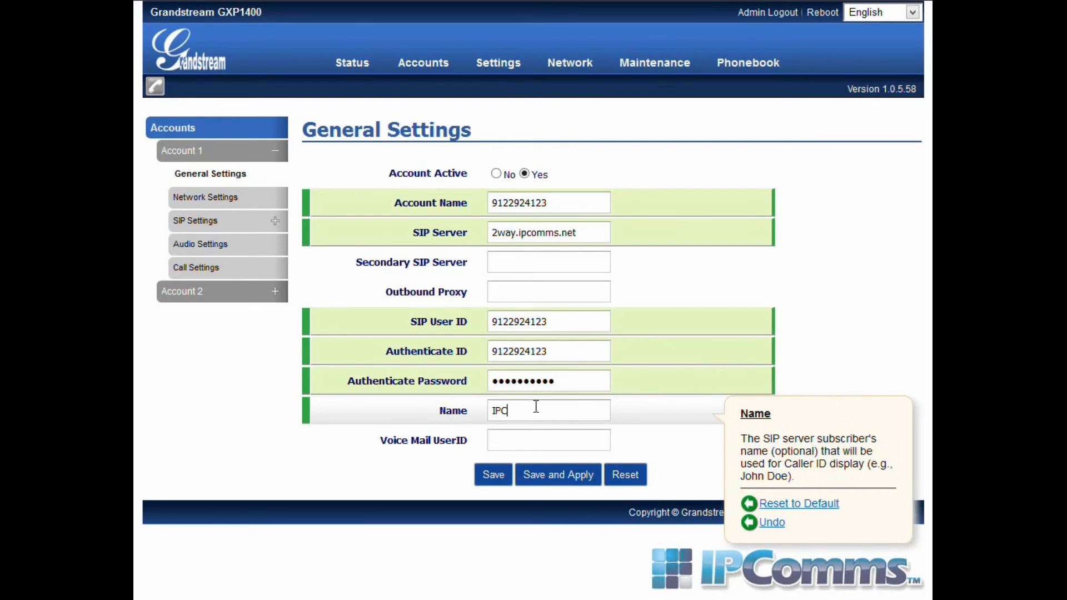
pyautogui.write('omms')
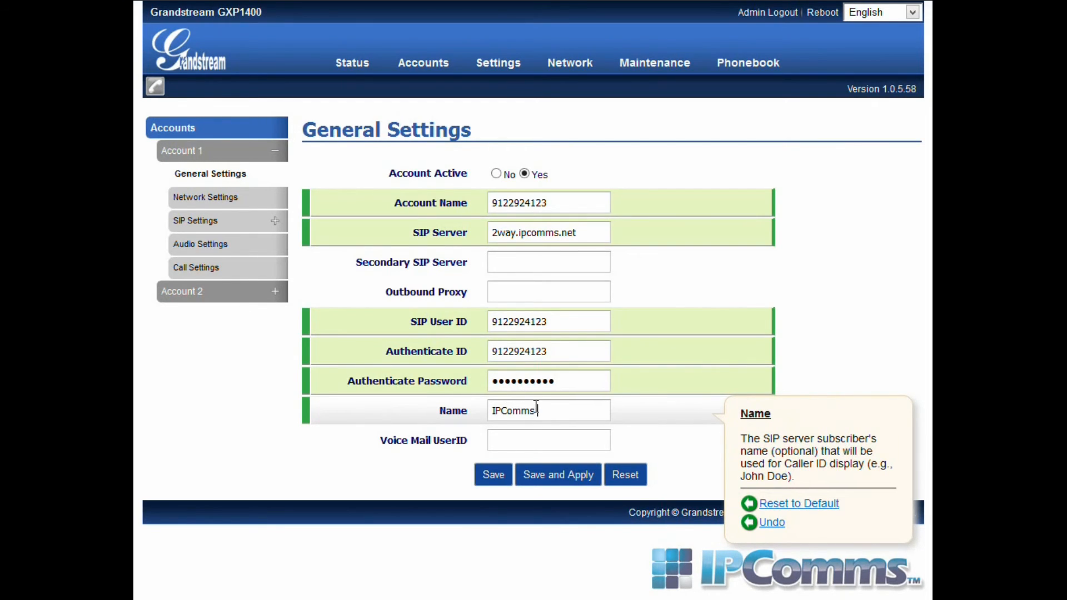
pyautogui.click(557, 475)
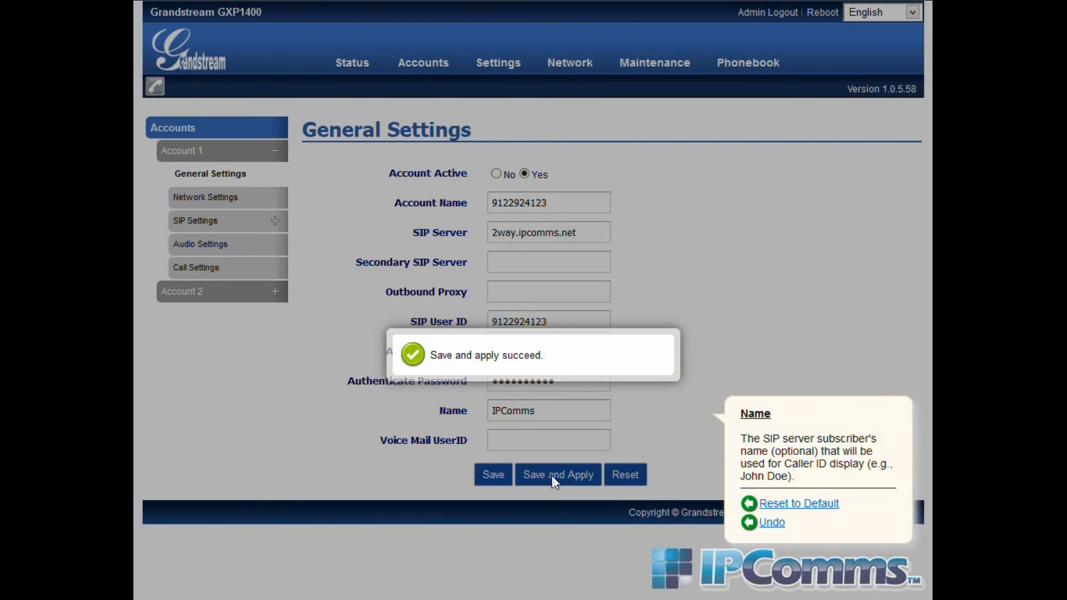
pyautogui.click(557, 475)
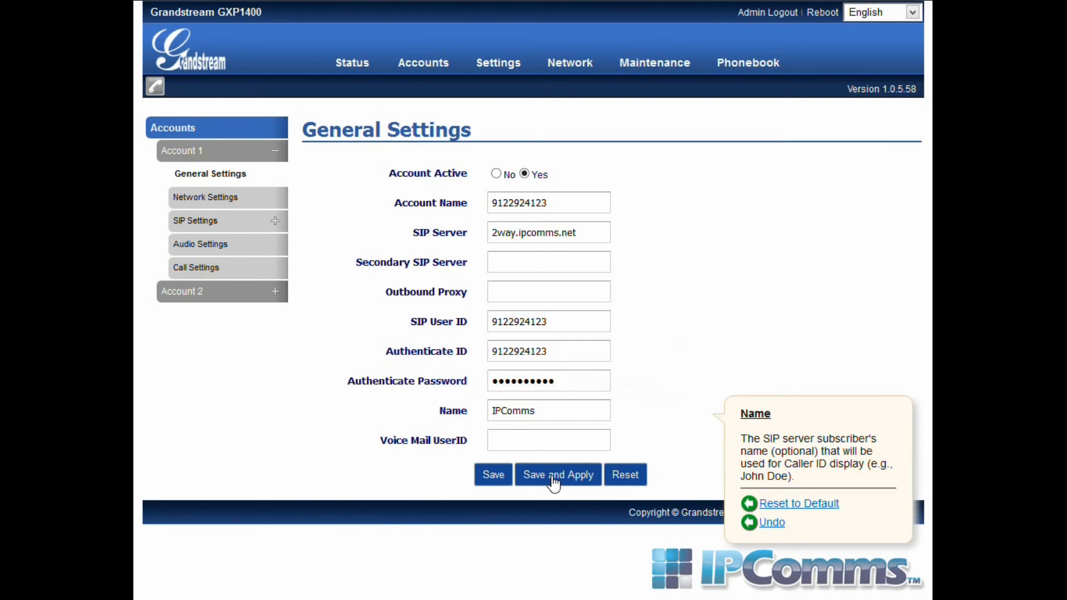
pyautogui.moveTo(394, 158)
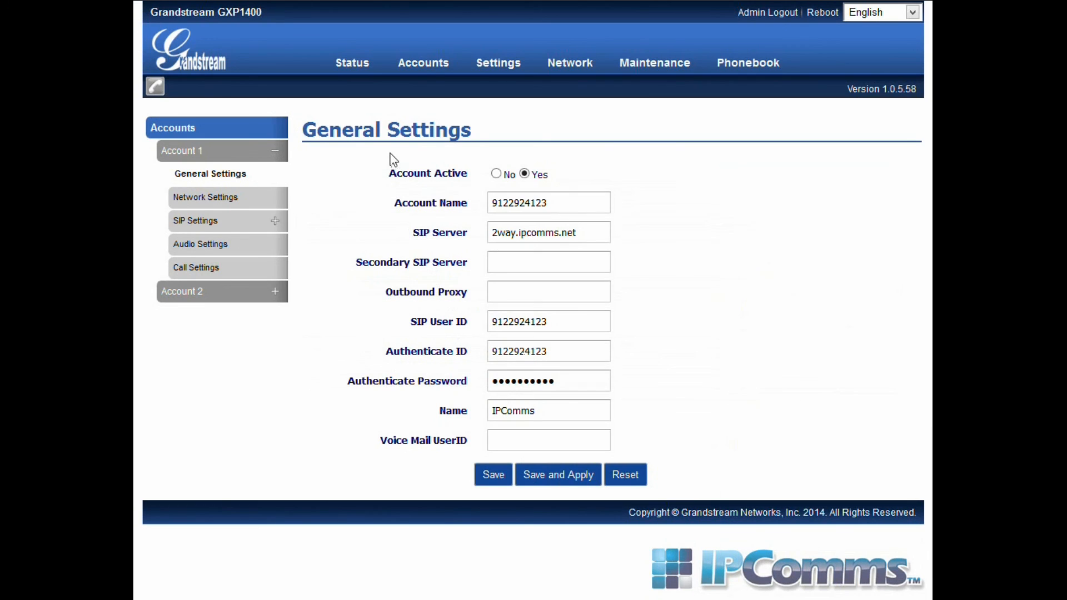
# - Check Status > Account Status to confirm Account 1 shows SIP Registration YES
pyautogui.click(352, 62)
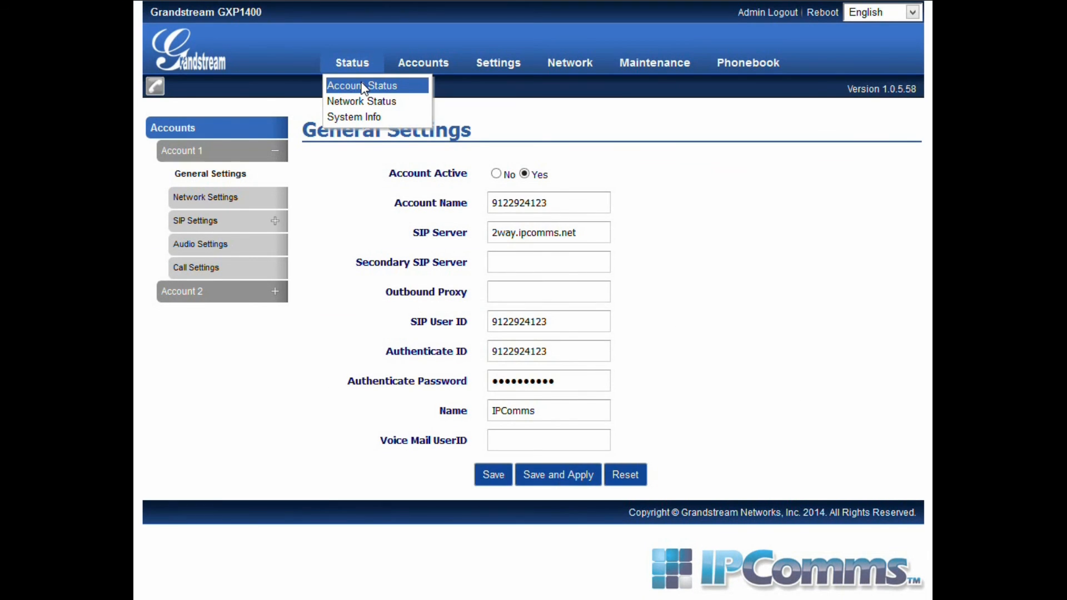
pyautogui.click(362, 86)
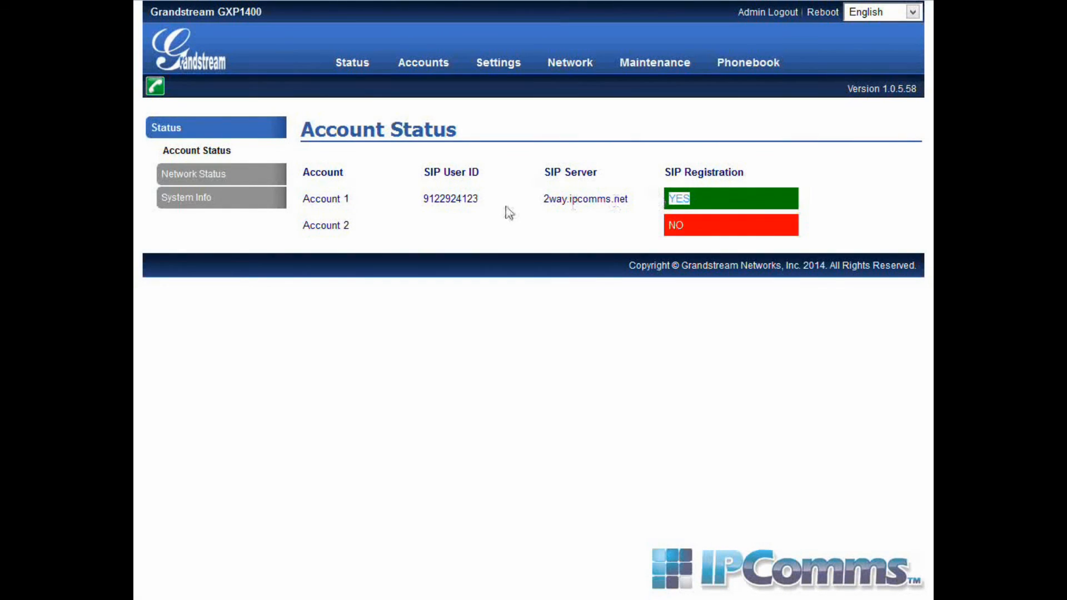